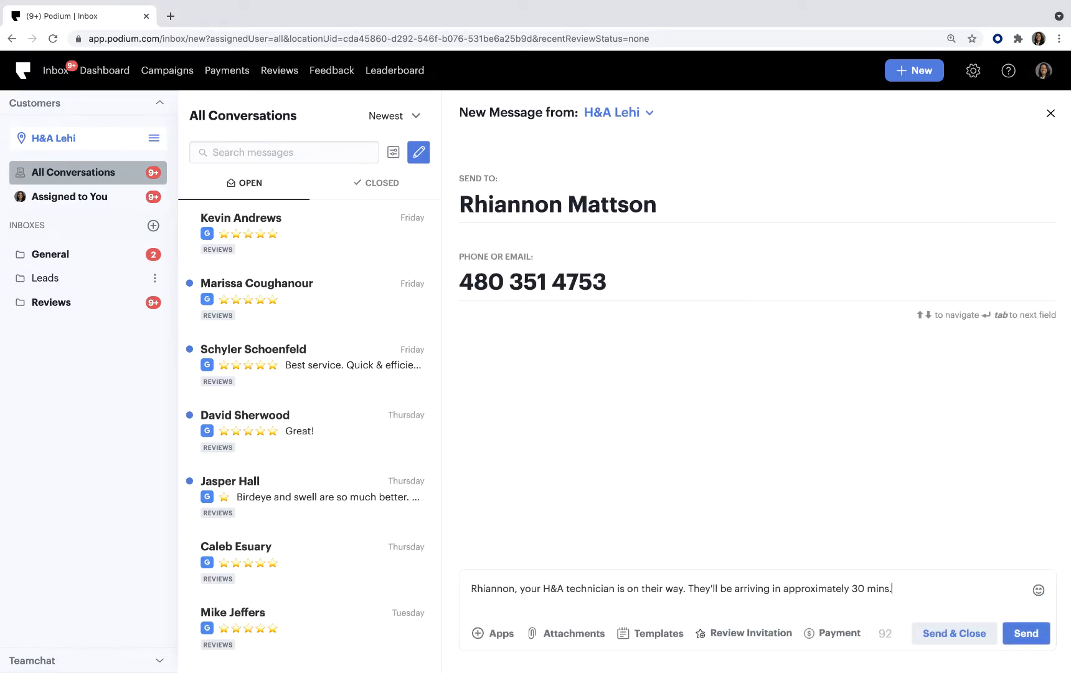
mouse_move(956, 632)
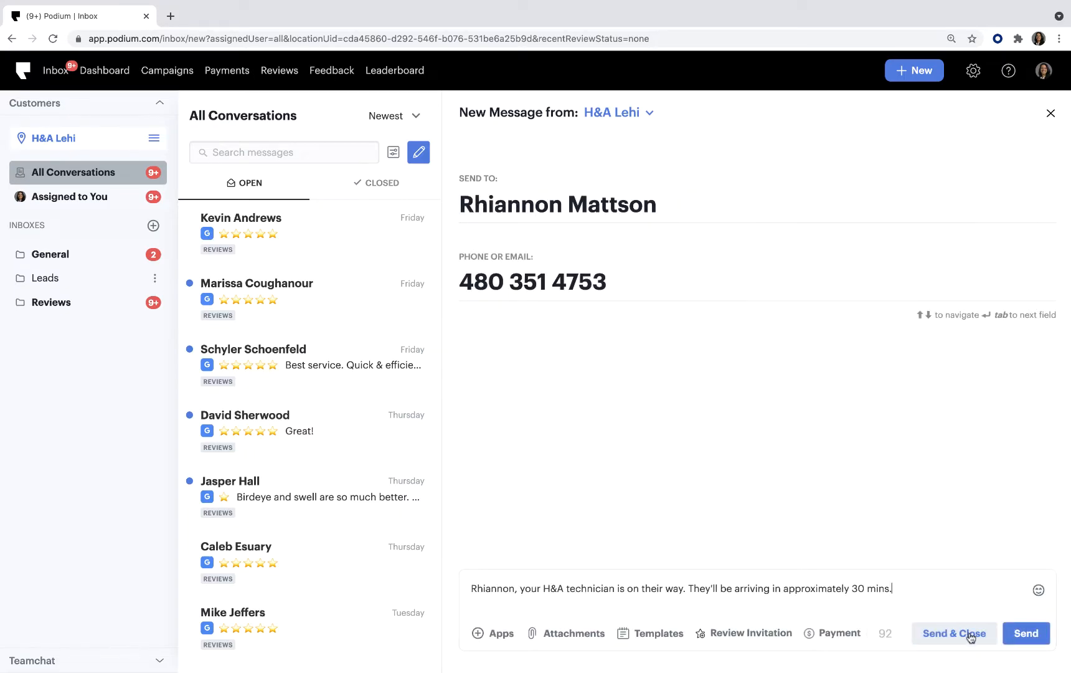
click(954, 633)
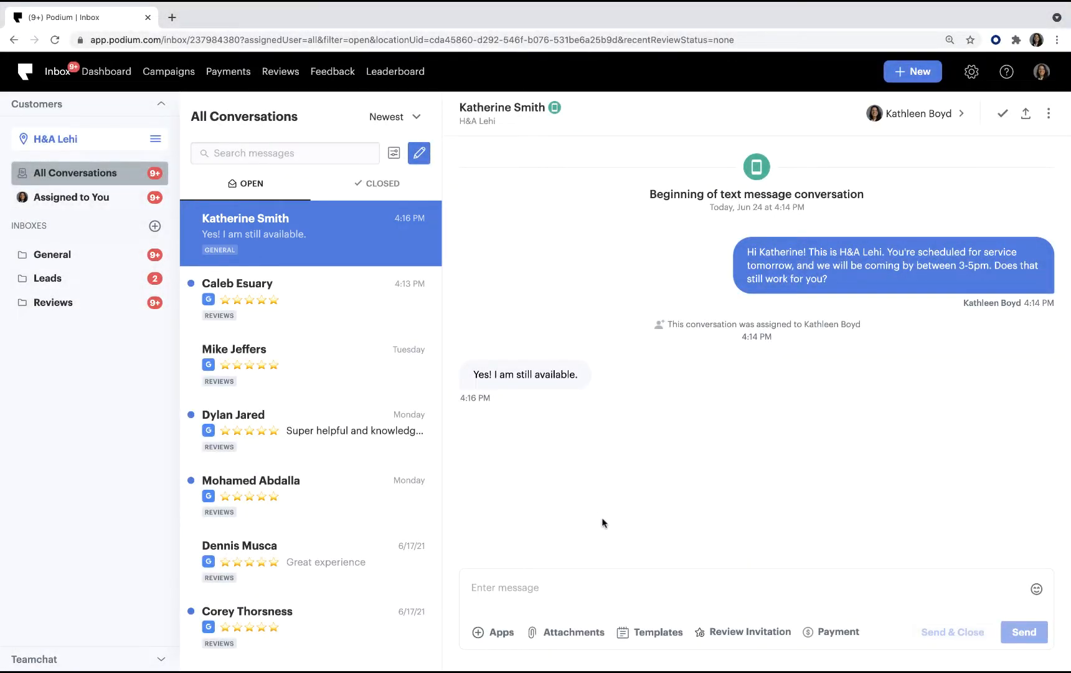
click(657, 632)
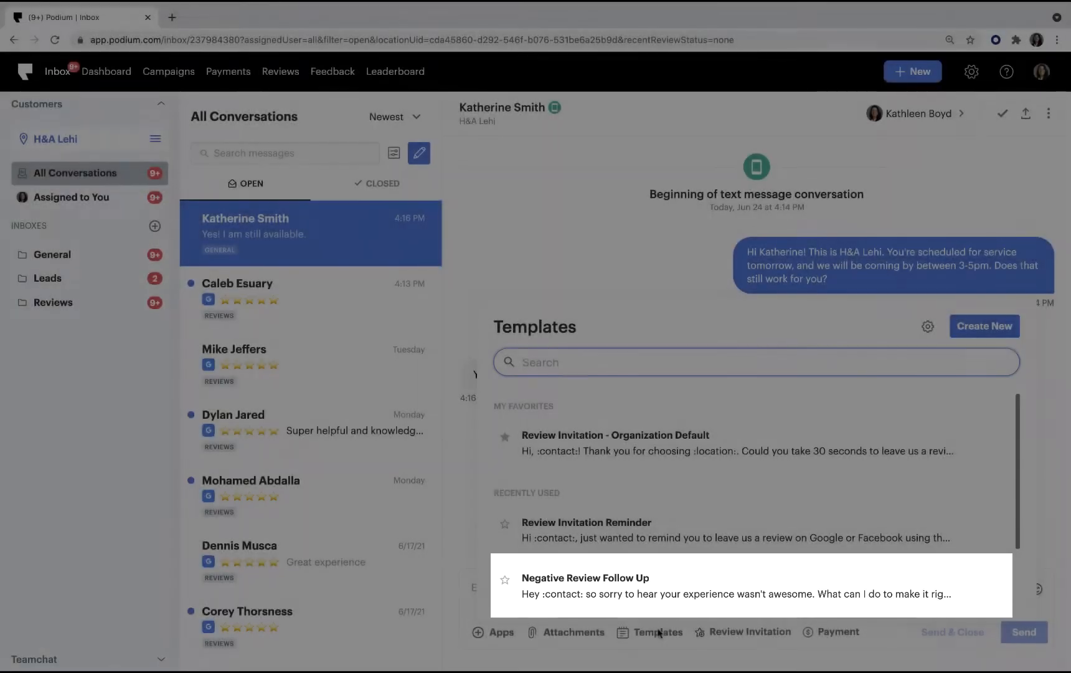
scroll(down, 3)
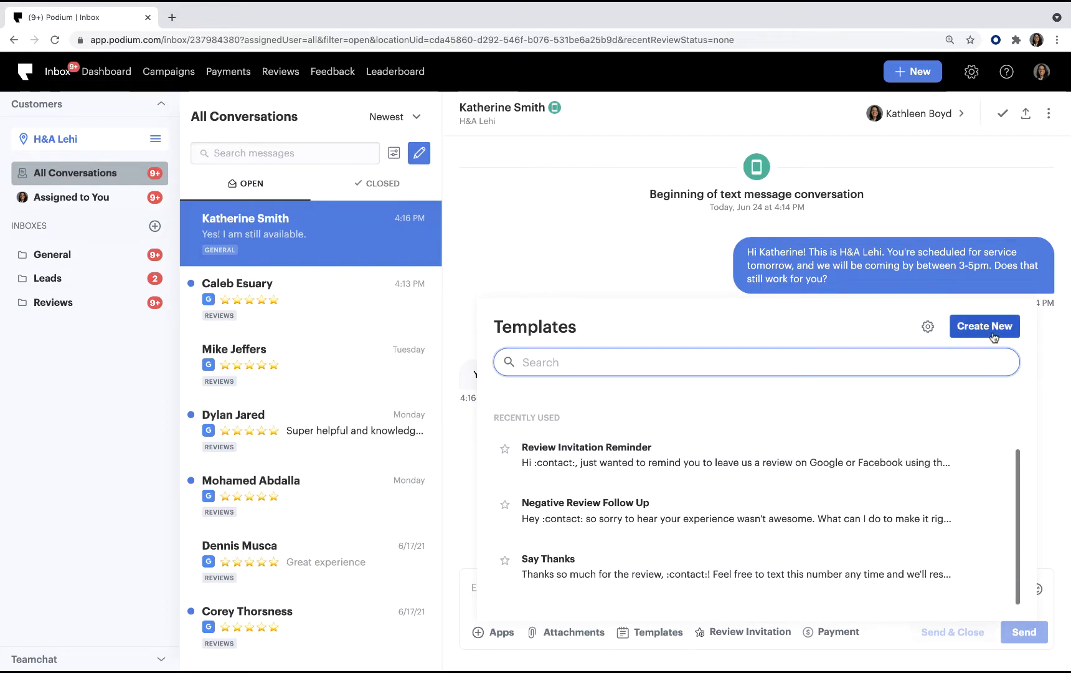
Create a template 'Technician in Route' with subject 'Your H&A technician is on their way!' and a 30-mins arrival message.
click(984, 326)
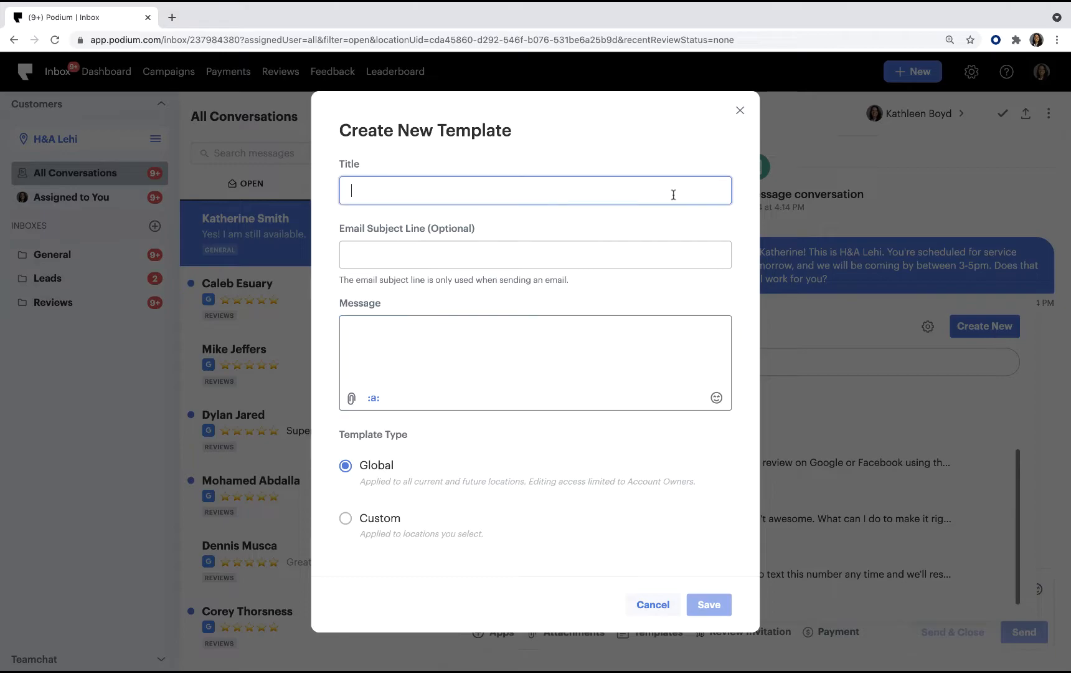
text(Technician in Route)
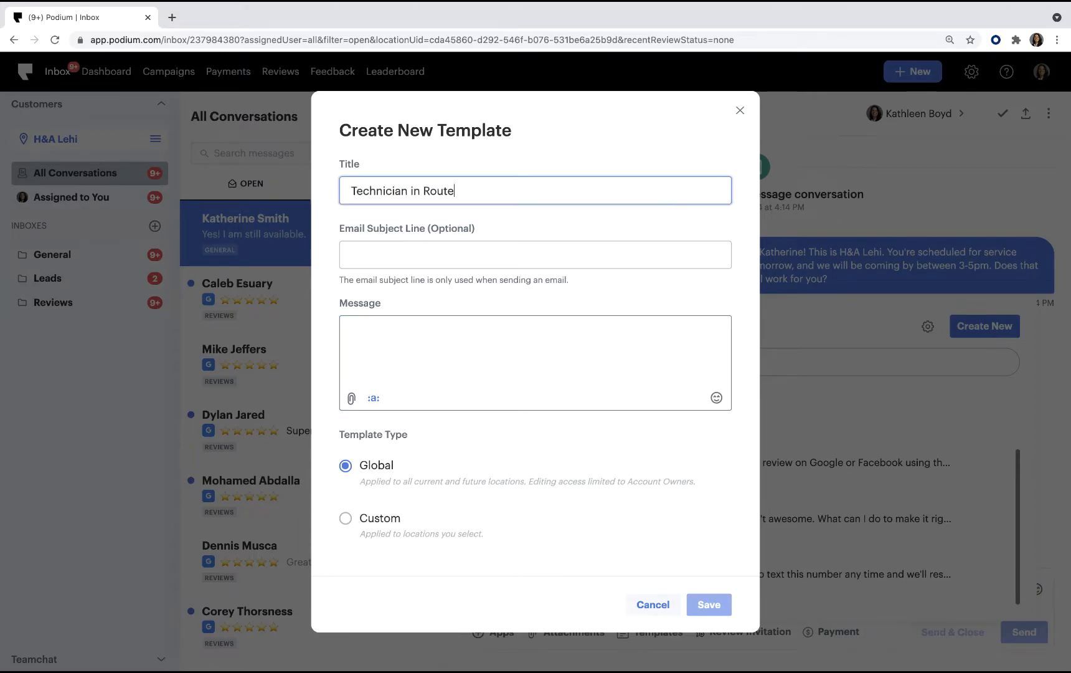
text(Your H&A technician is on their way!)
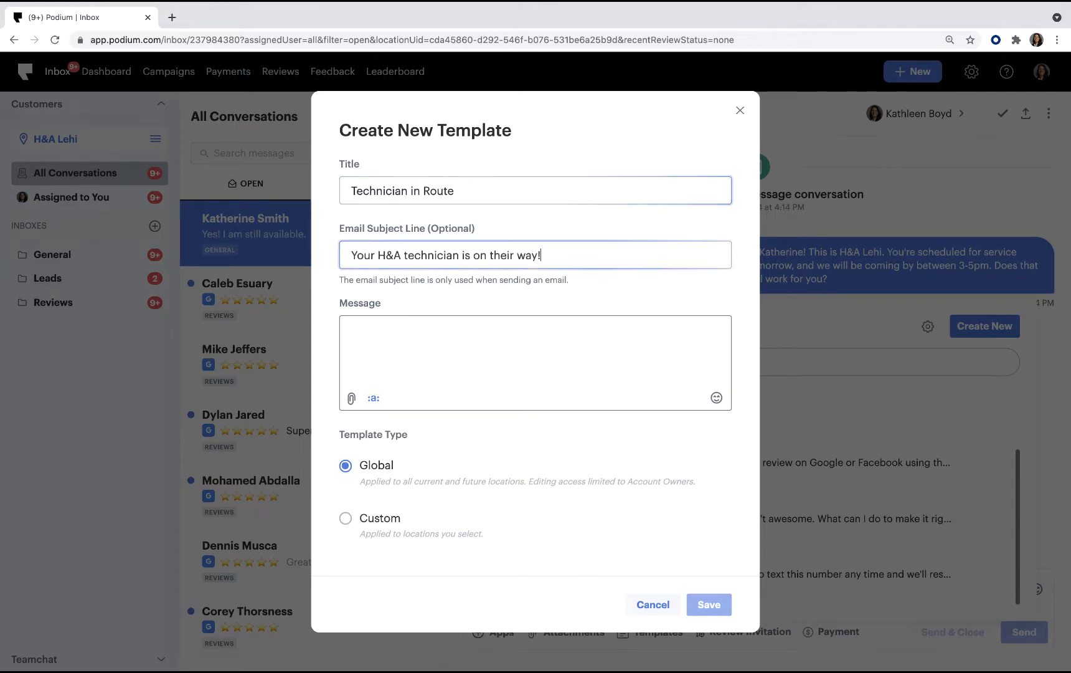
click(534, 363)
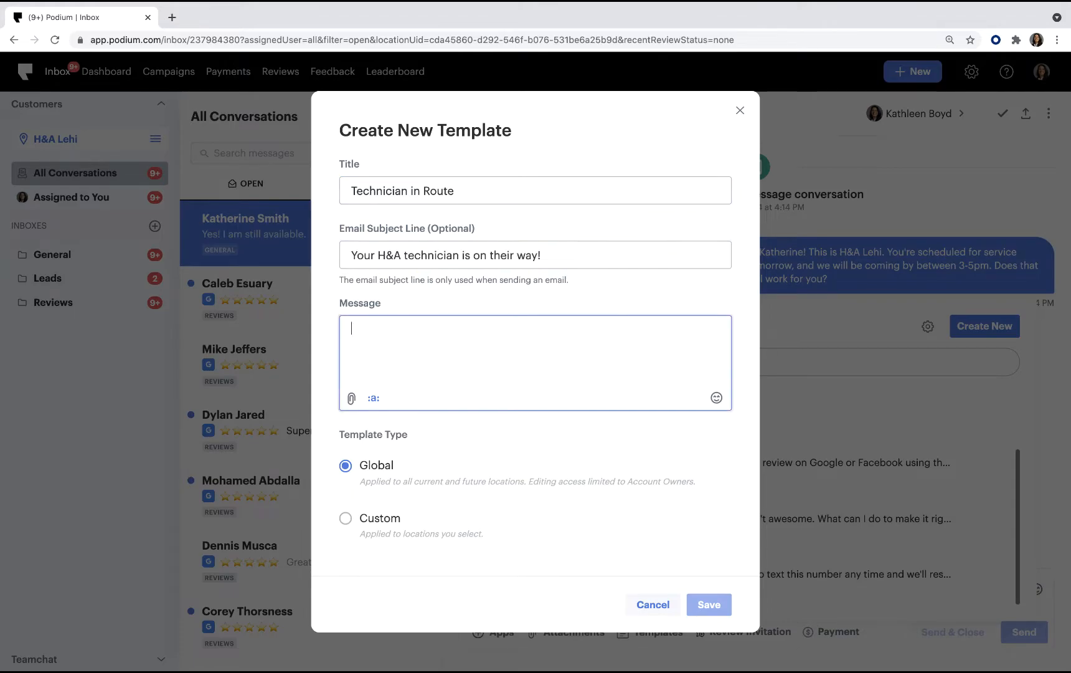
text(Your H&A technician is on their way. They'll be arriving in approximately 30 mins.)
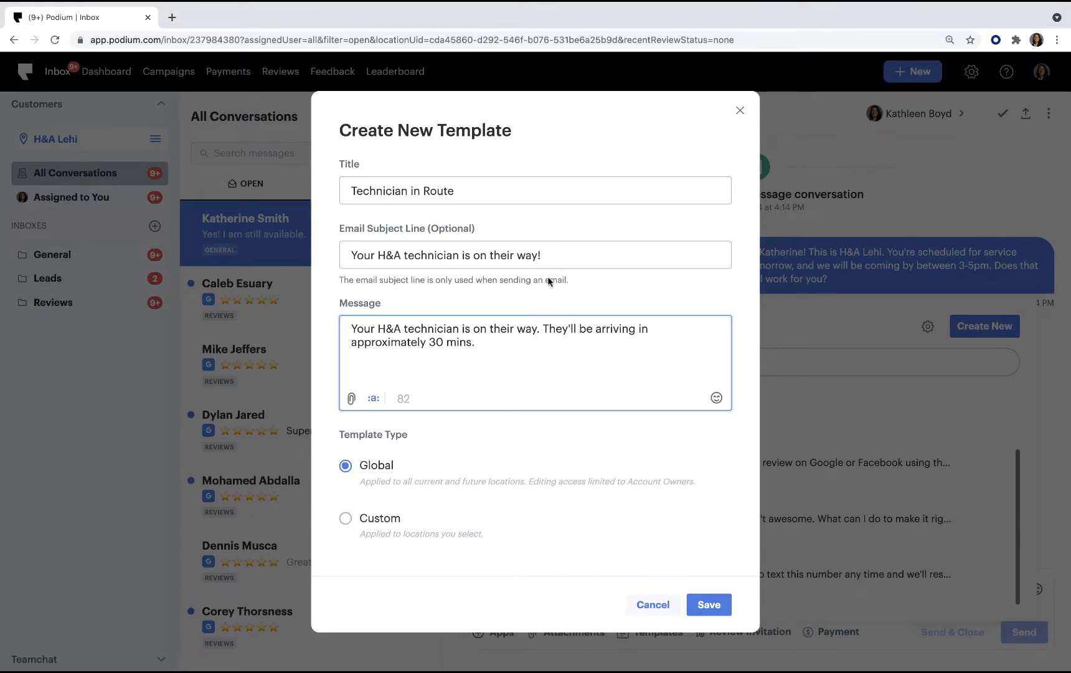
Insert the Customer First Name variable at the start of the template message.
click(372, 399)
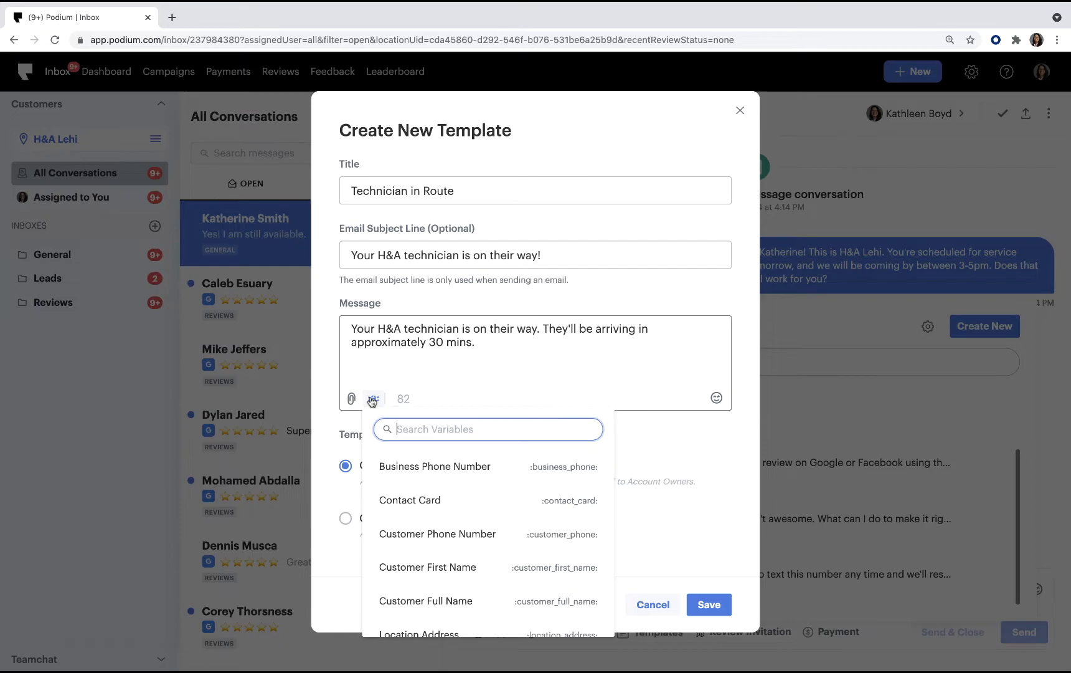
mouse_move(441, 570)
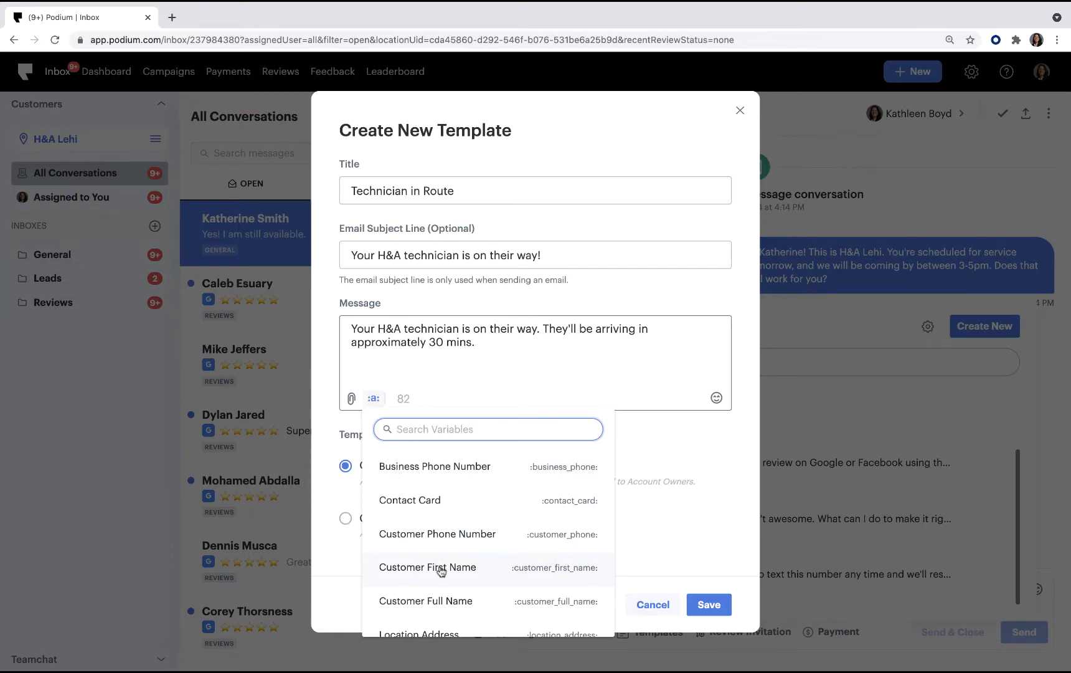
click(428, 567)
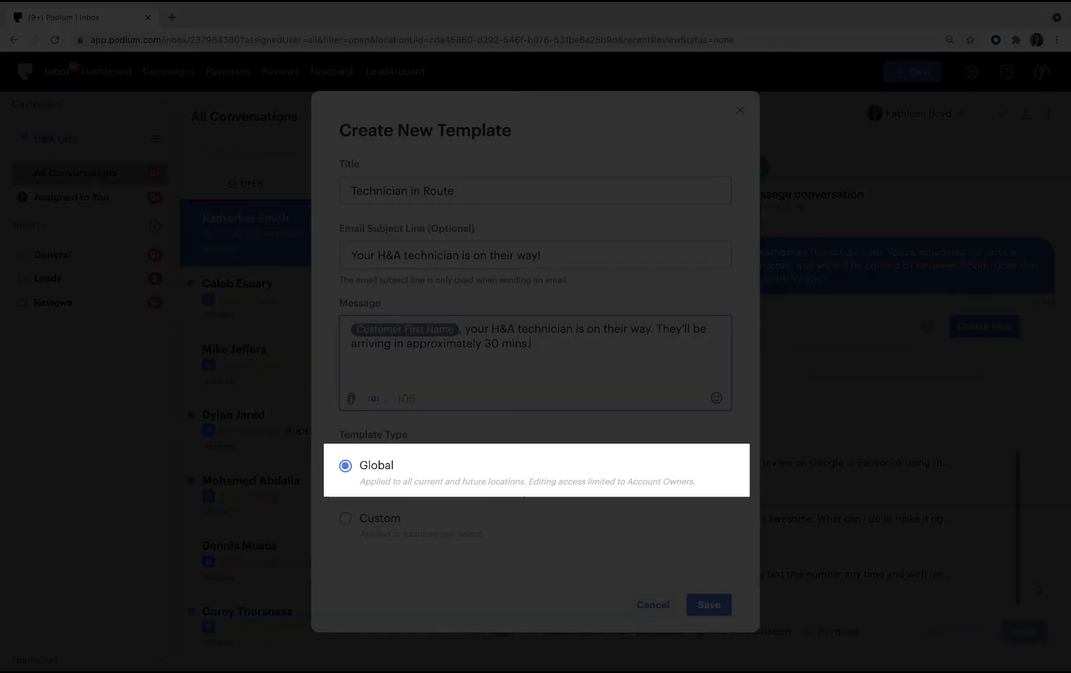
mouse_move(378, 518)
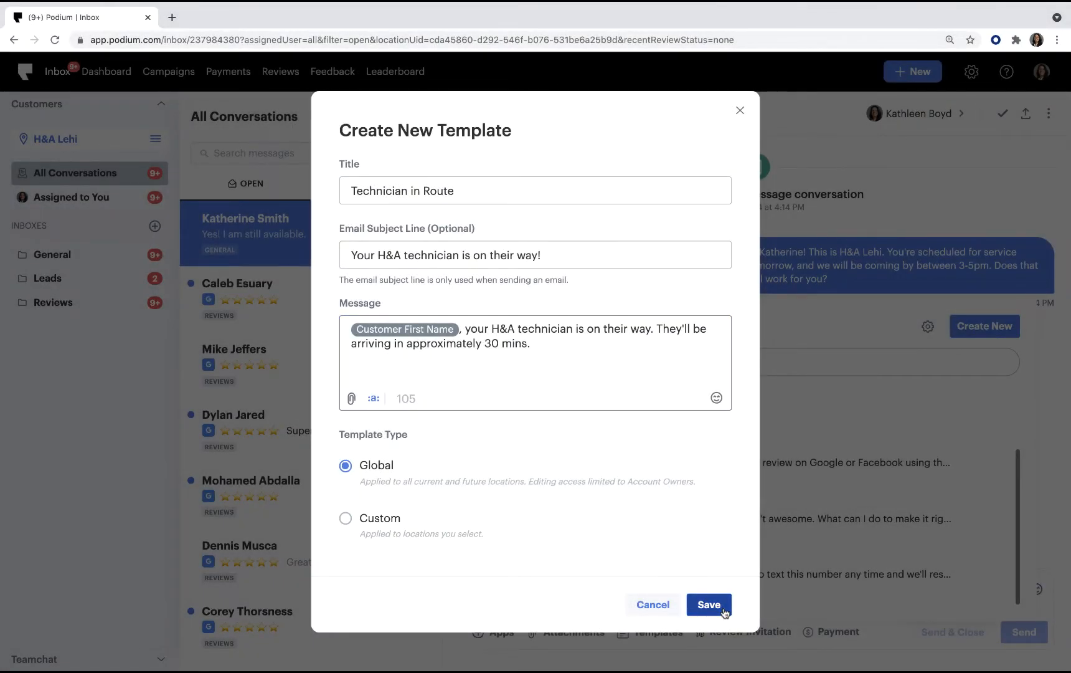
click(709, 604)
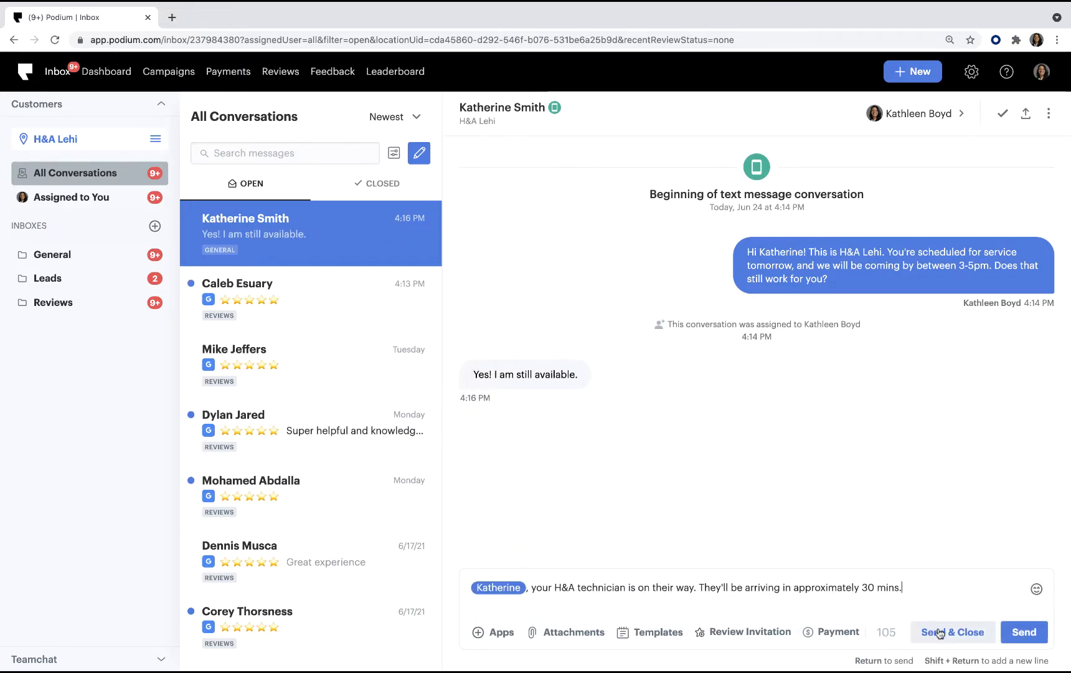
click(951, 631)
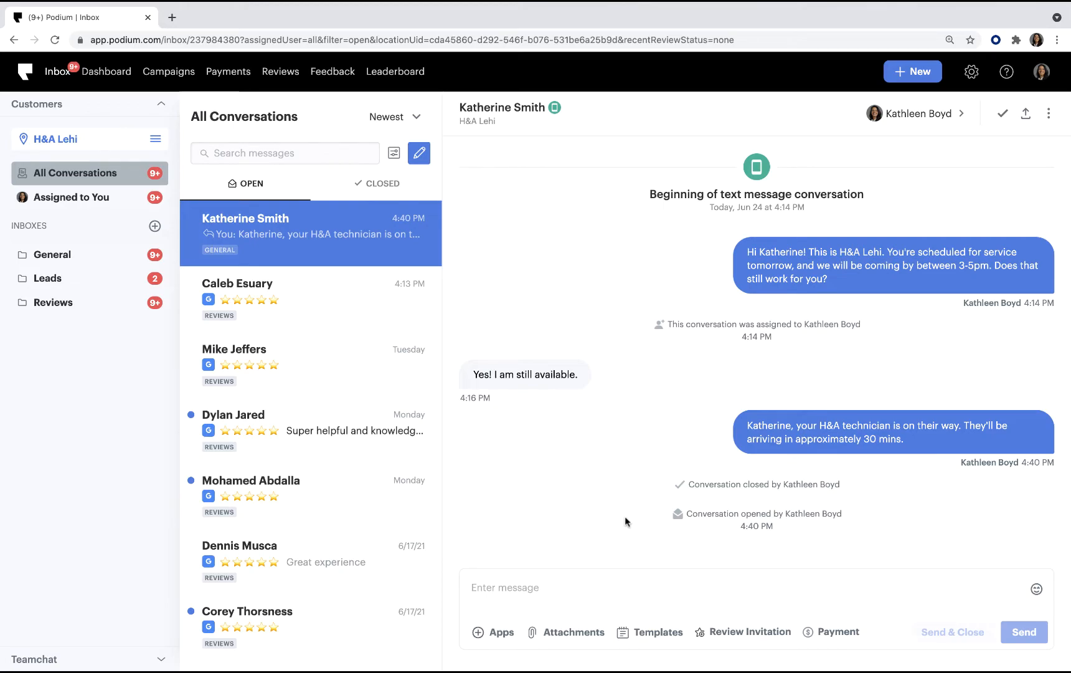
Reopen the templates list to confirm Technician in Route appears among recently used.
click(657, 631)
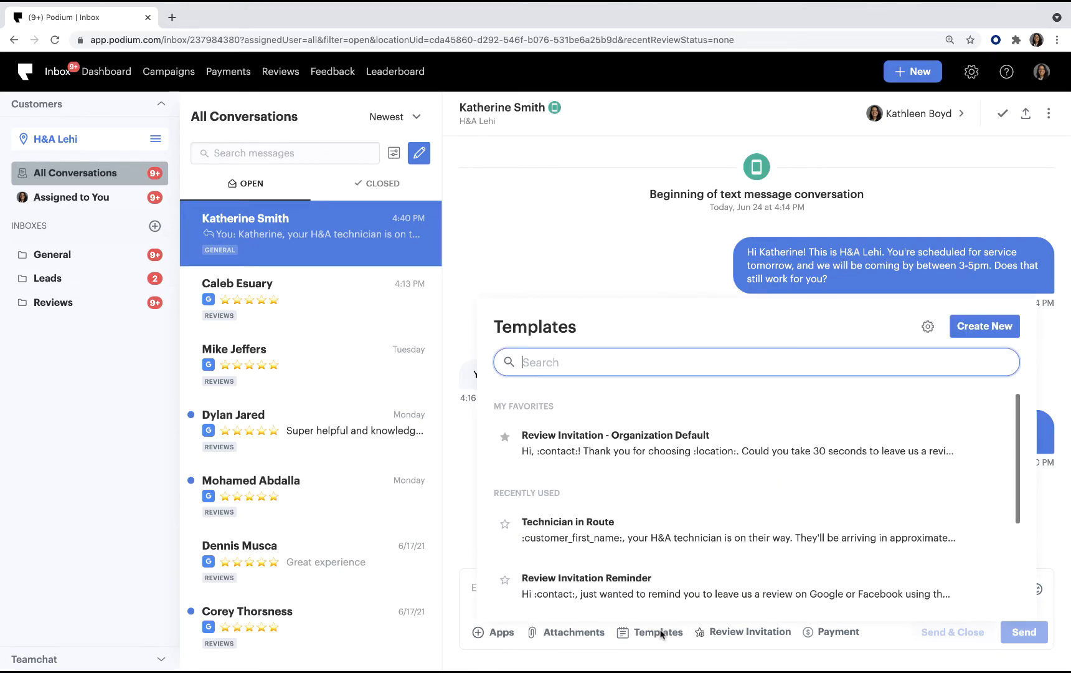
scroll(down, 3)
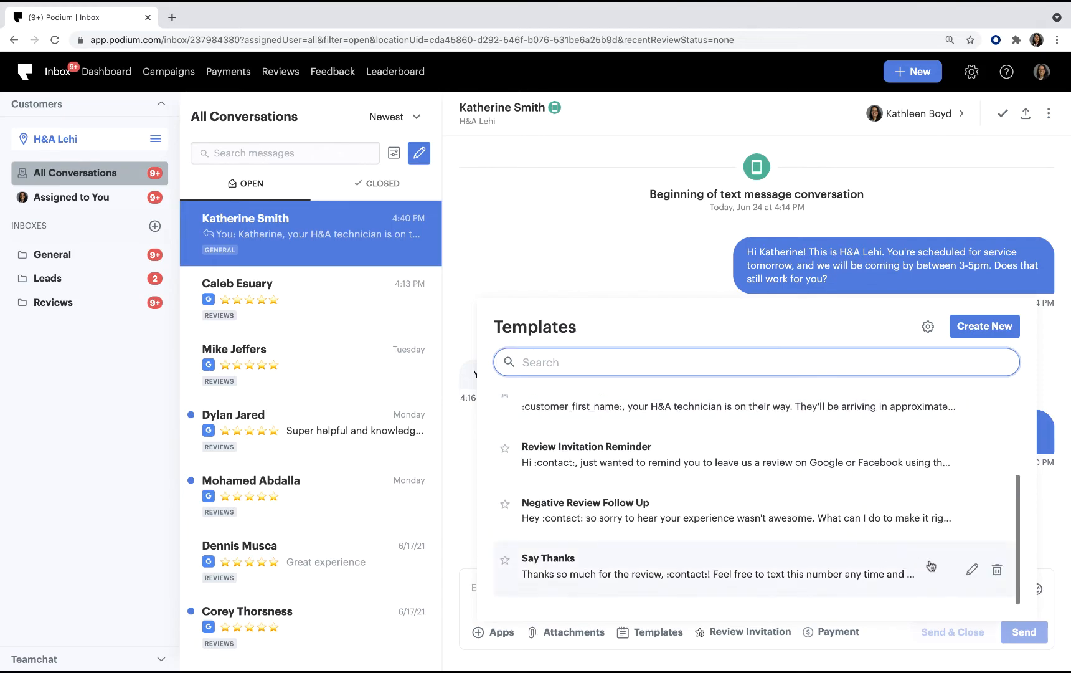